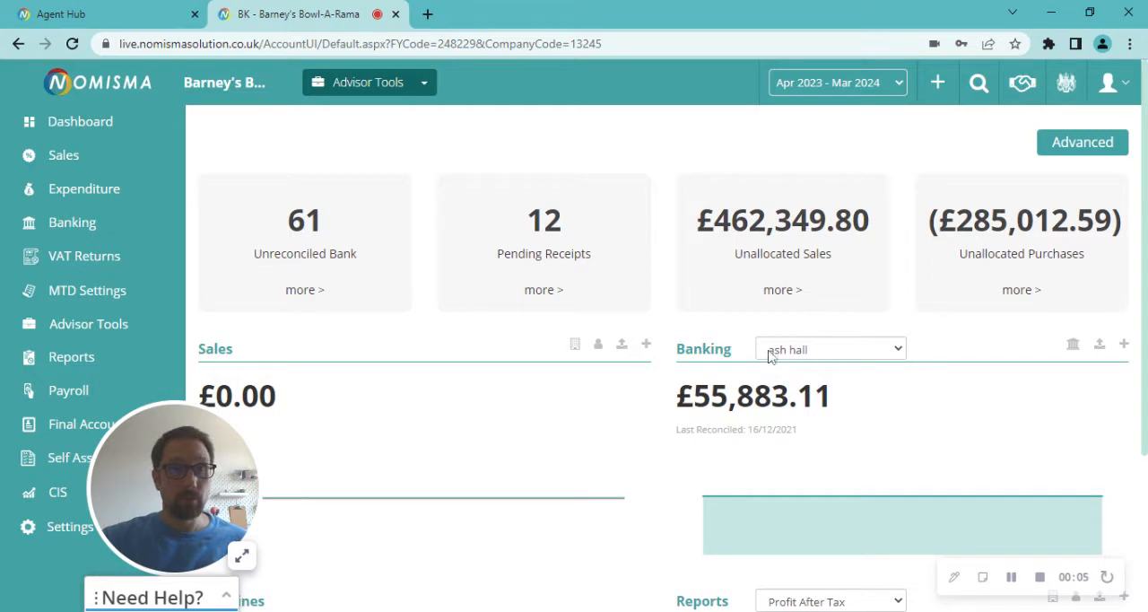
{"action": "mouse_move", "coordinate": [59, 527]}
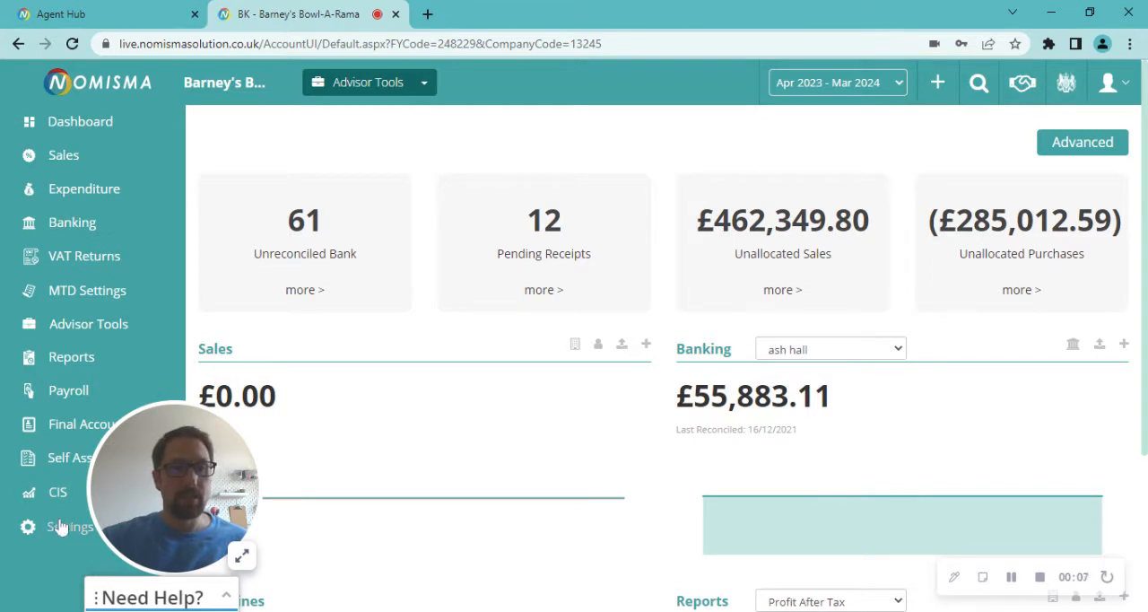
Step: Open Settings to reach Barney's Bowl-A-Rama company page
{"action": "left_click", "coordinate": [70, 527]}
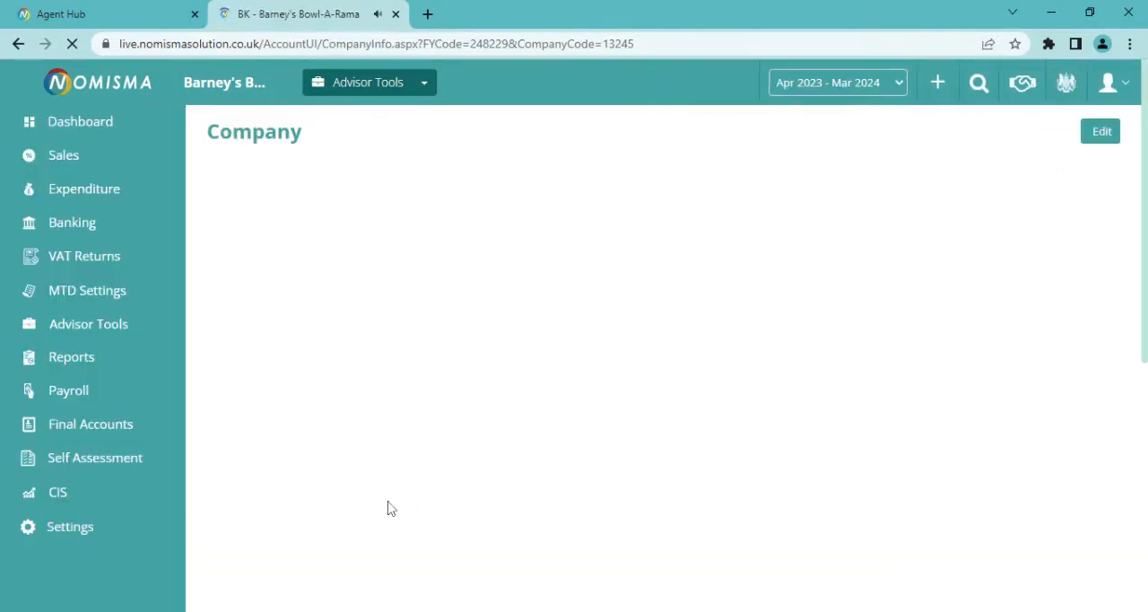
{"action": "mouse_move", "coordinate": [546, 290]}
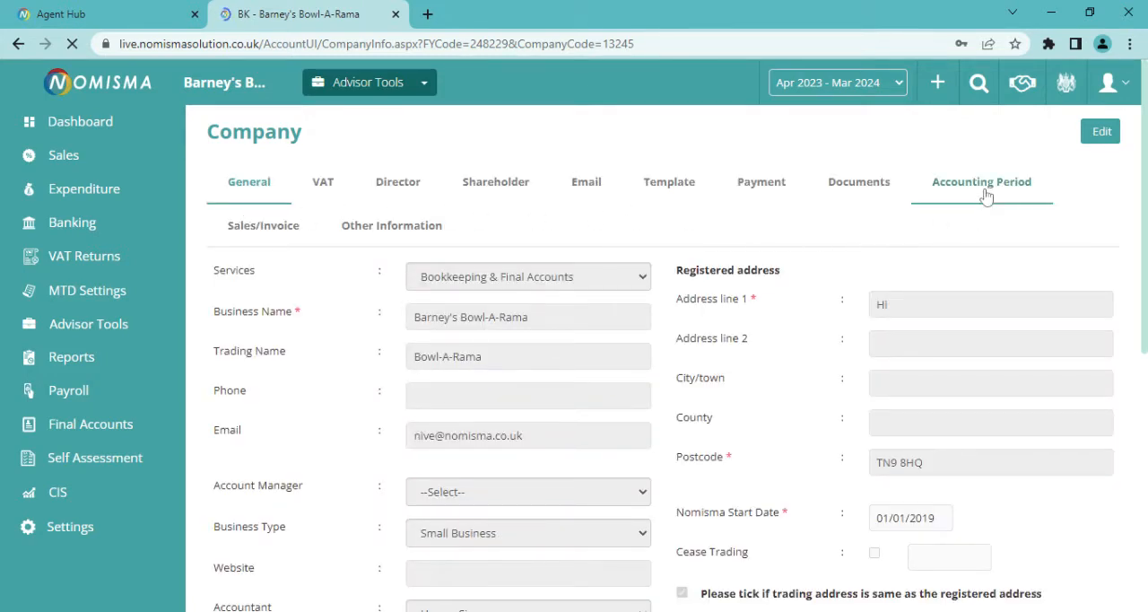
Step: Show the Accounting Period tab and switch it into edit mode
{"action": "left_click", "coordinate": [981, 181]}
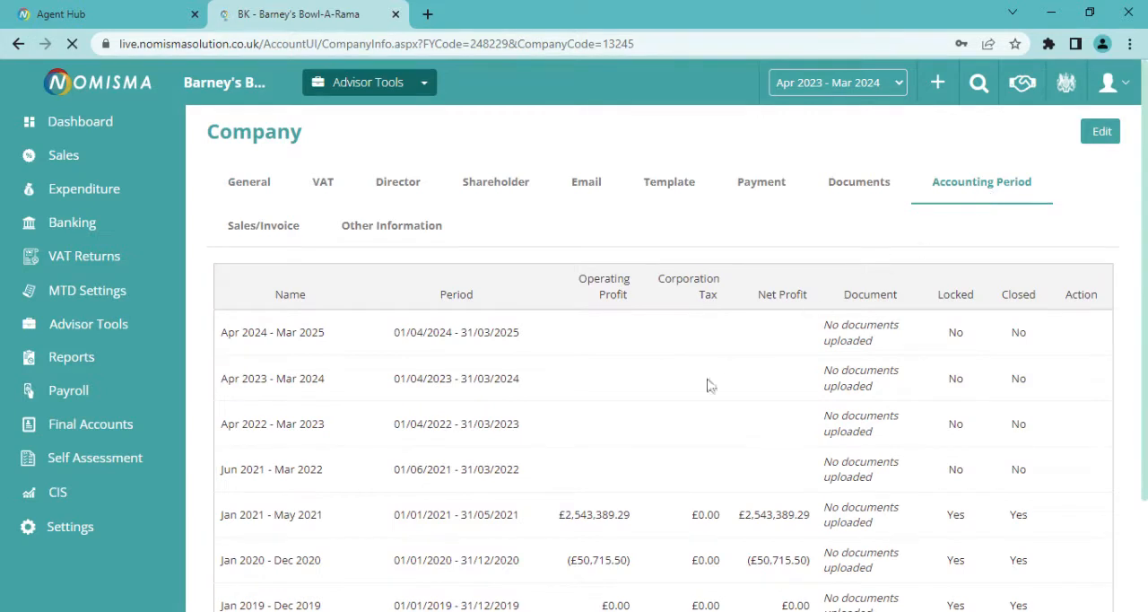
{"action": "mouse_move", "coordinate": [1103, 184]}
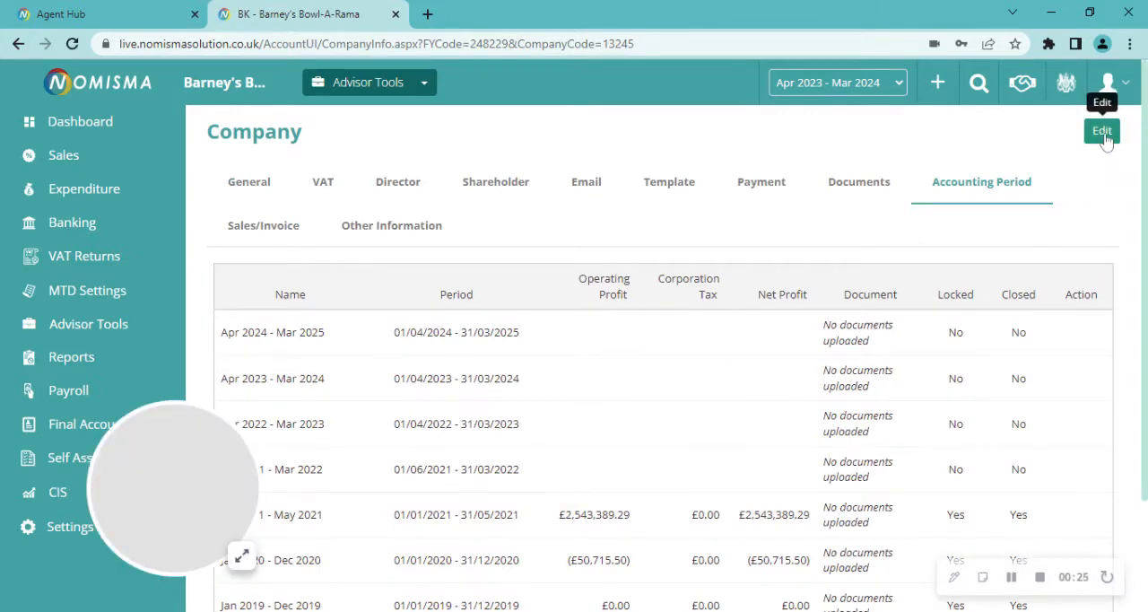
{"action": "left_click", "coordinate": [1102, 131]}
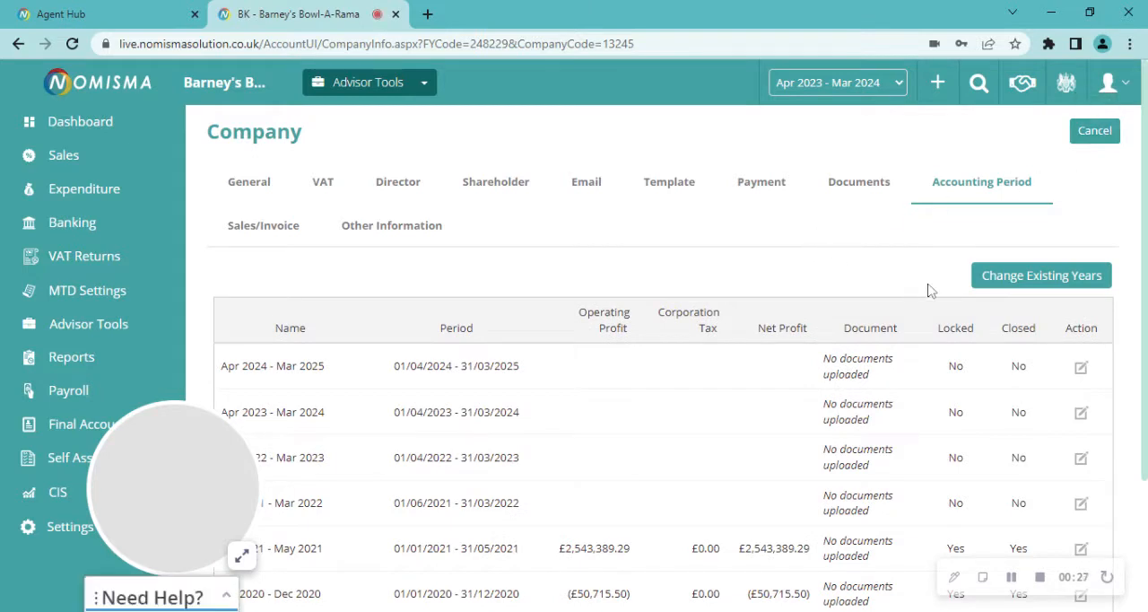
{"action": "mouse_move", "coordinate": [1040, 276]}
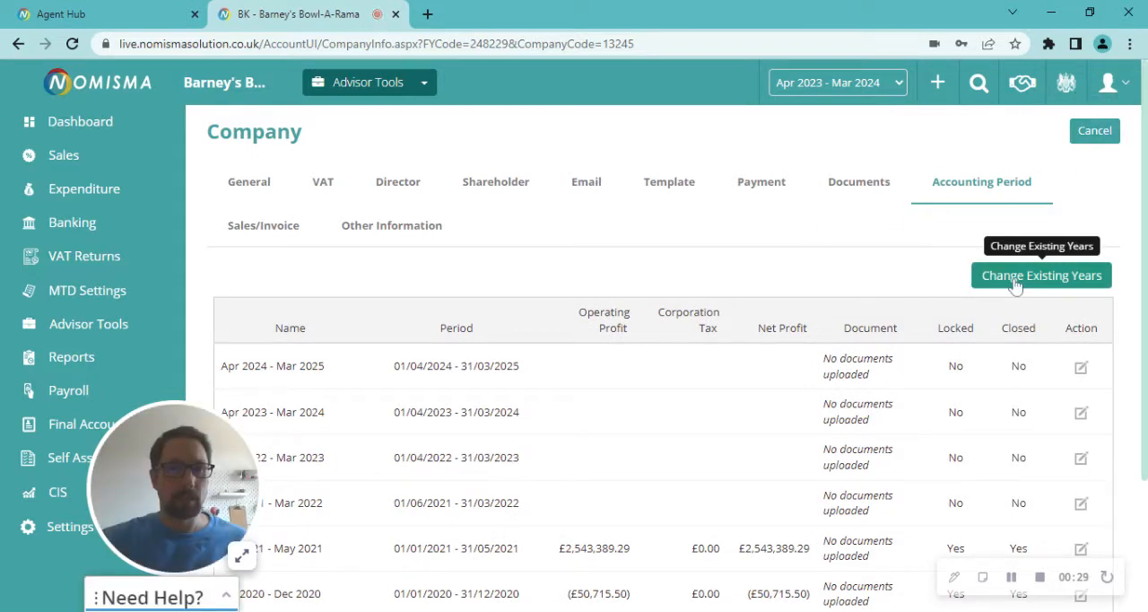
Step: Go to Change Existing Years to list each year's start and end dates
{"action": "left_click", "coordinate": [1041, 276]}
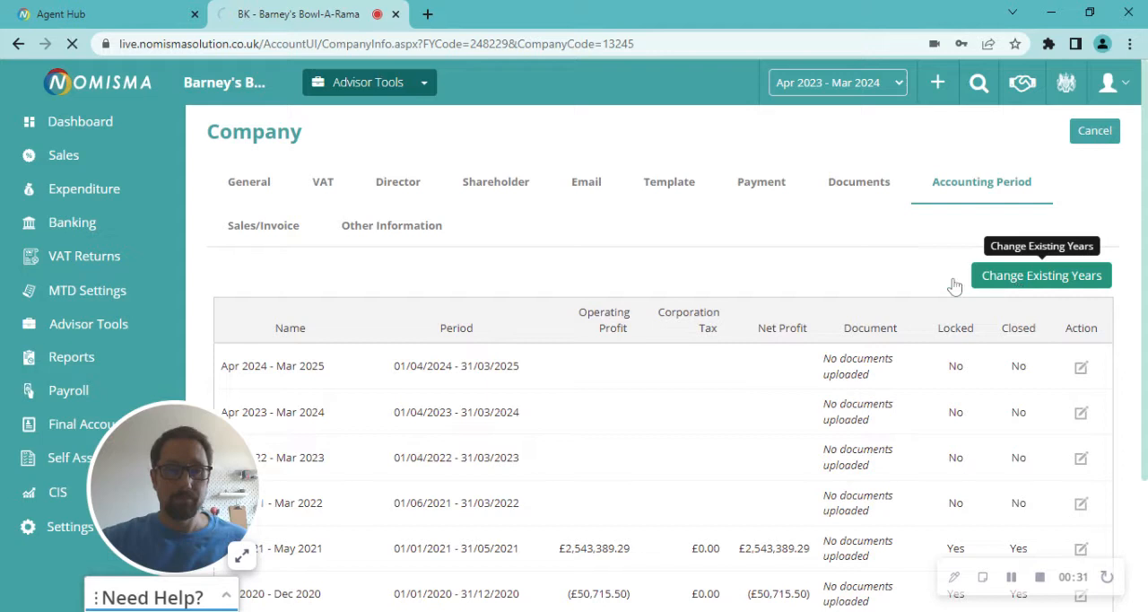
{"action": "left_click", "coordinate": [1041, 276]}
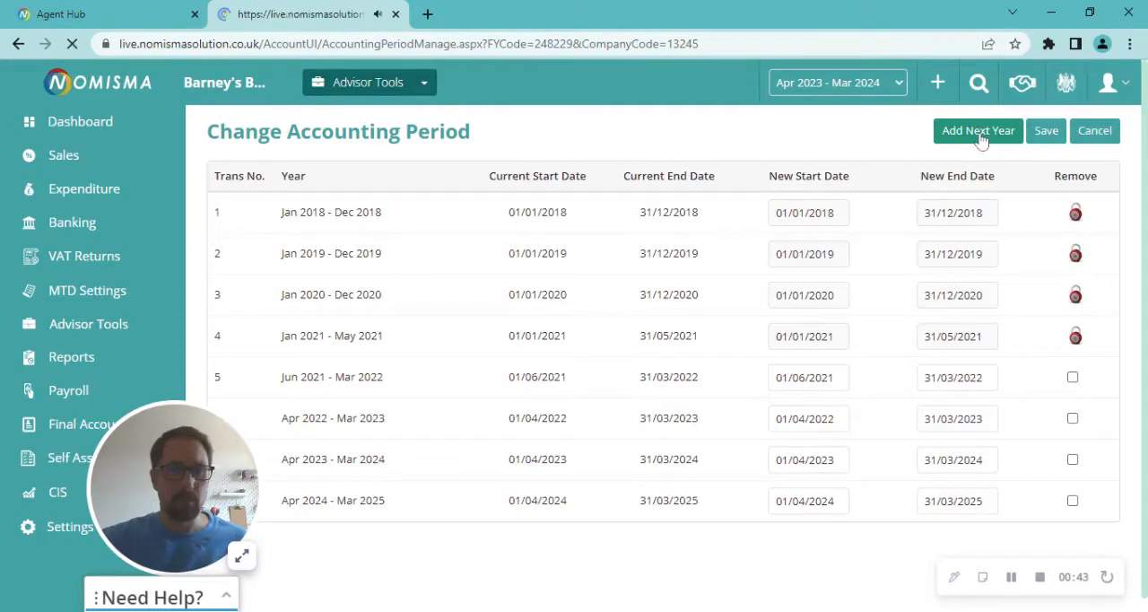
Step: Append the 01/04/2025–31/03/2026 year row and save the periods
{"action": "left_click", "coordinate": [977, 130]}
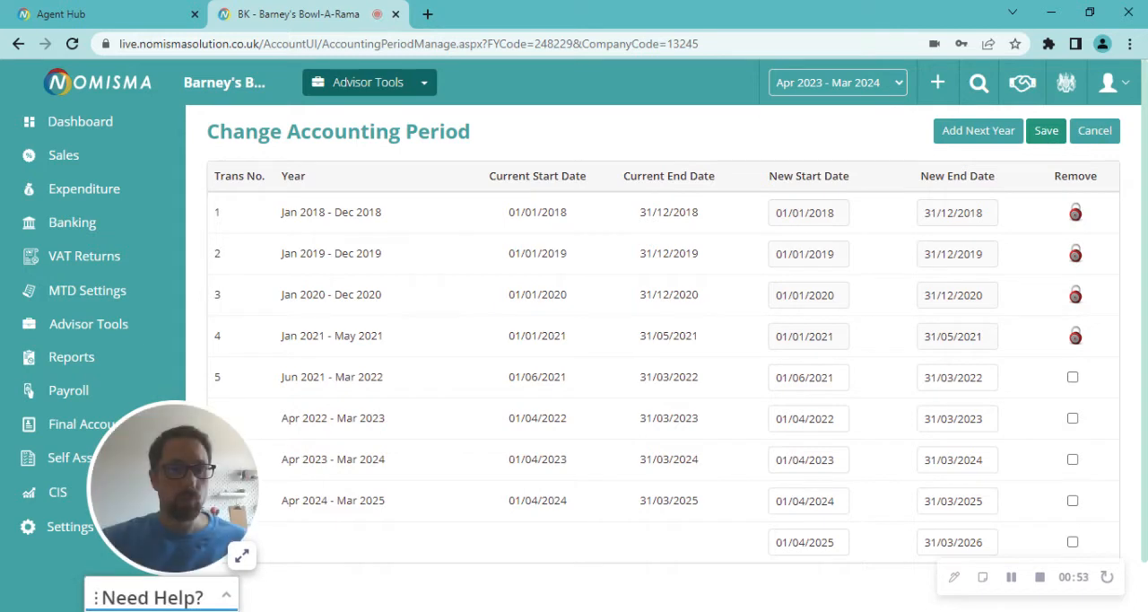
{"action": "left_click", "coordinate": [1046, 130]}
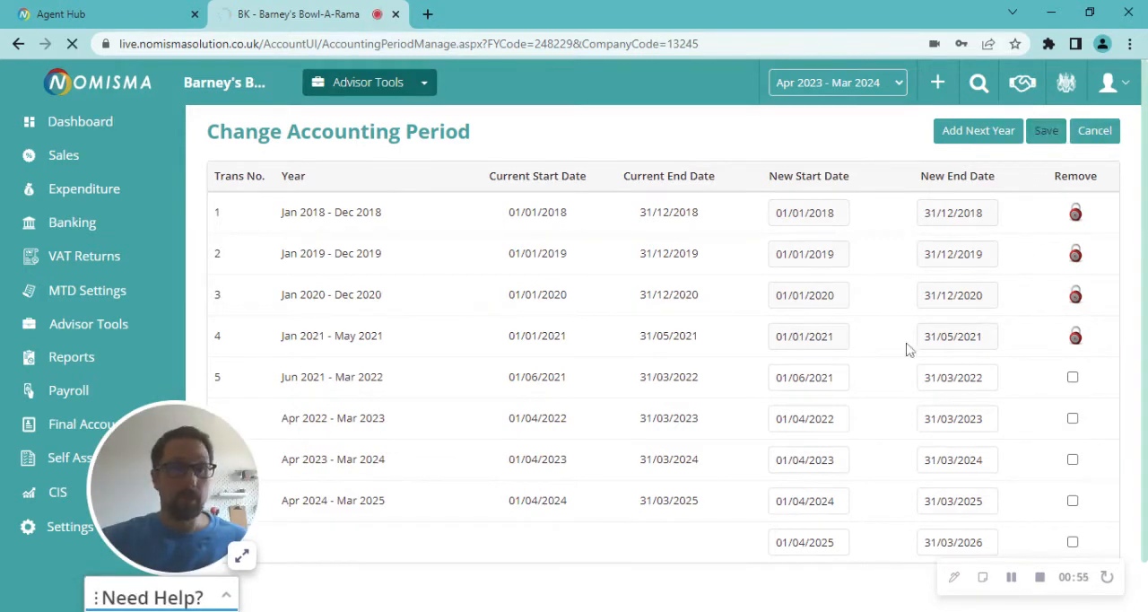